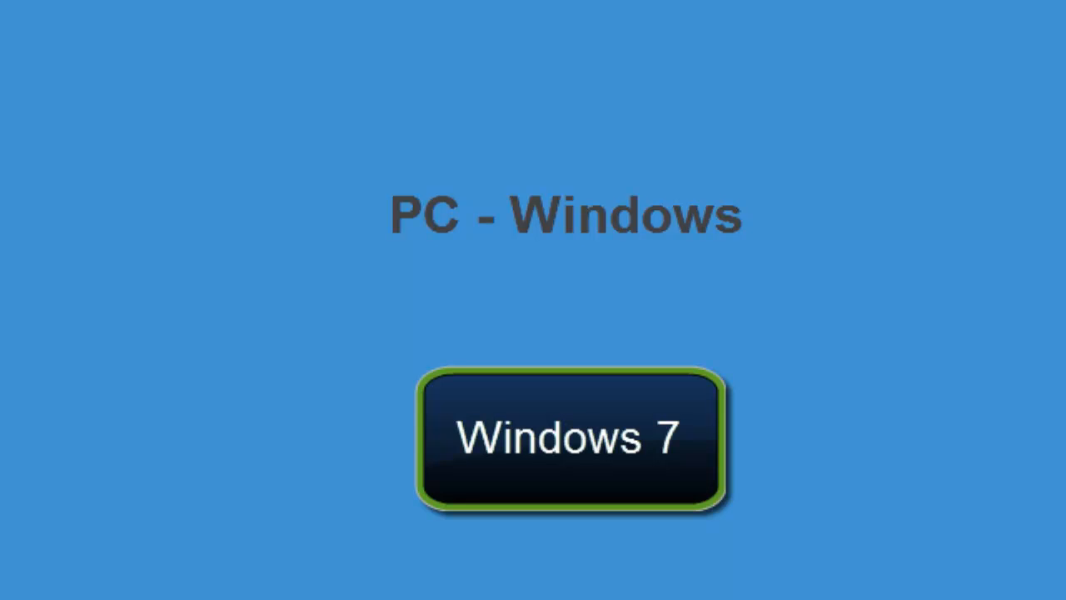
Choose the Windows 7 instructions on the PC - Windows slide
{"action": "left_click", "coordinate": [567, 447]}
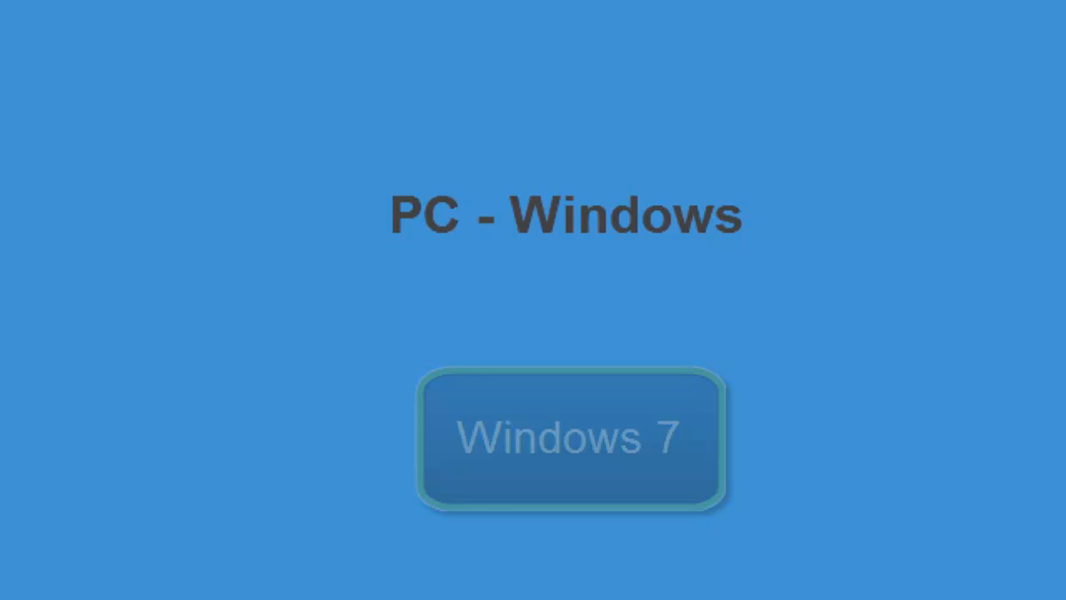
{"action": "left_click", "coordinate": [567, 446]}
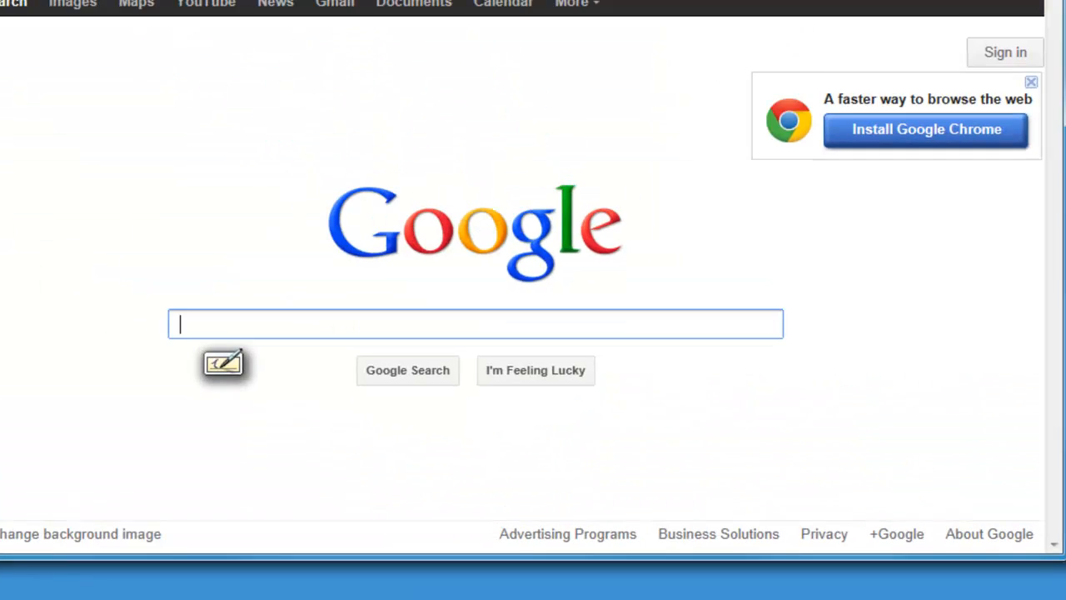
Search Google for 'garmin gx55 simulator' and open Garmin's GX Series Simulators result
{"action": "type", "text": "garmin gx55 simulator"}
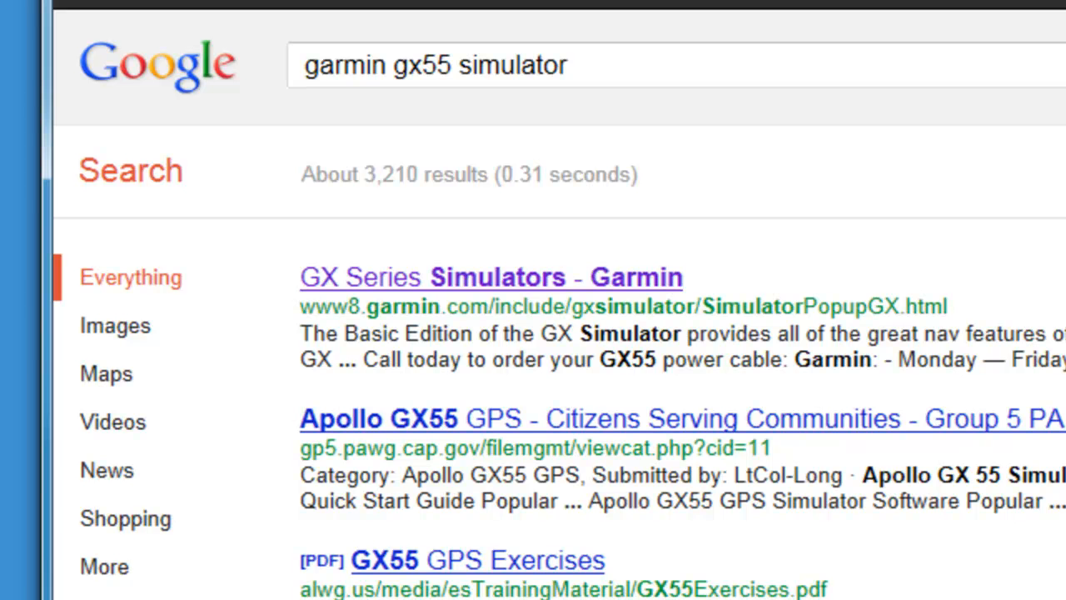
{"action": "mouse_move", "coordinate": [1036, 275]}
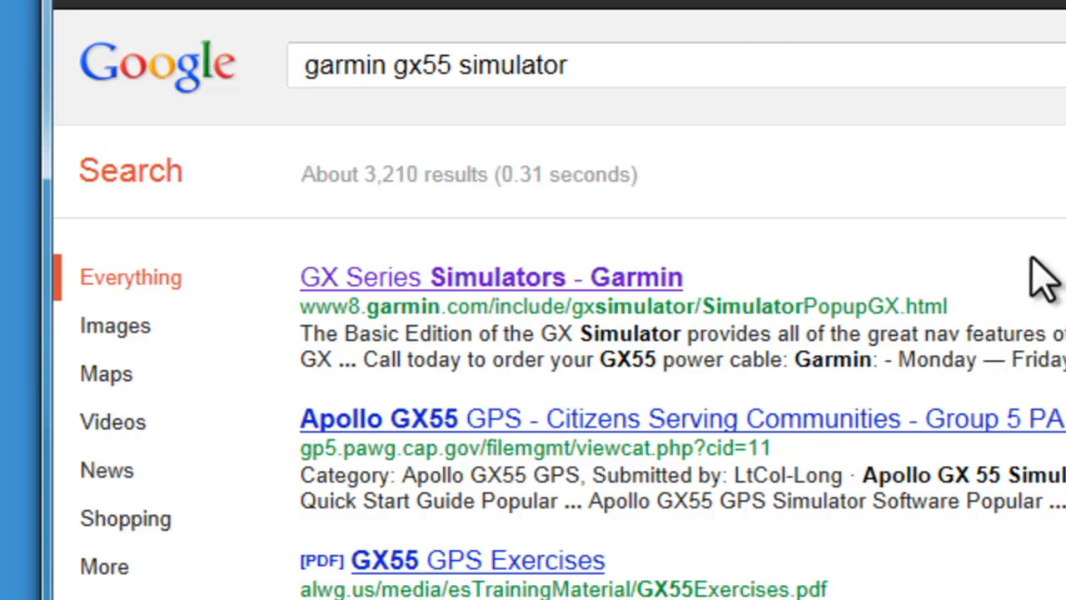
{"action": "left_click", "coordinate": [490, 276]}
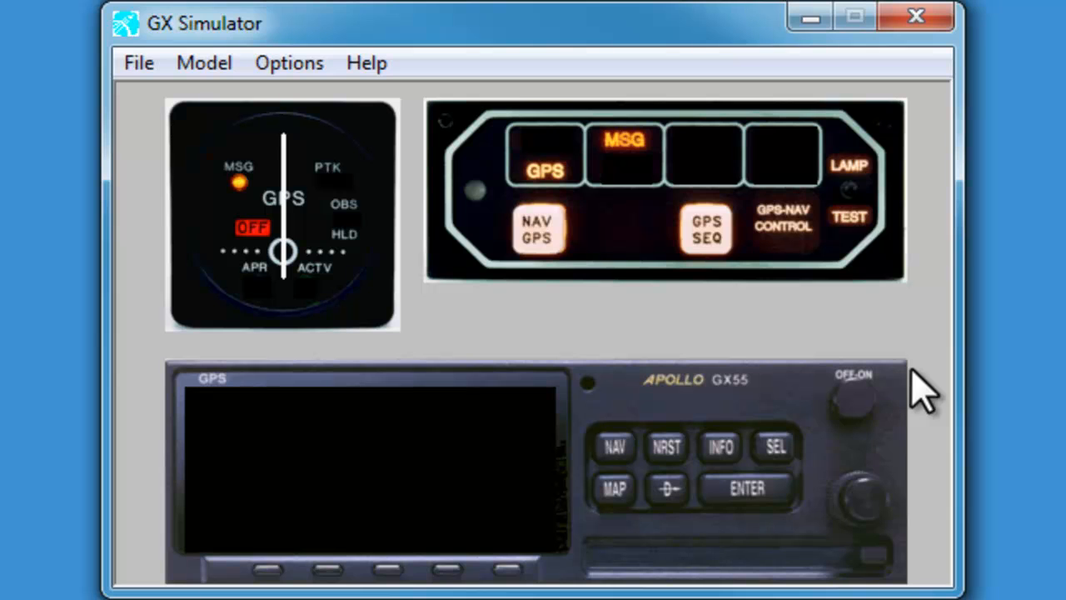
{"action": "mouse_move", "coordinate": [725, 336]}
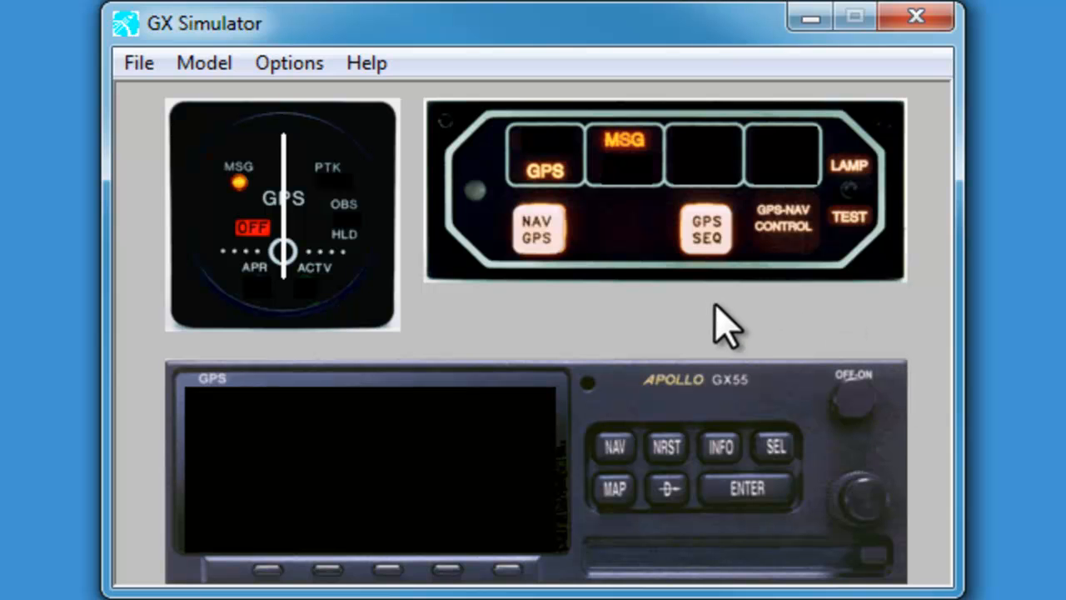
{"action": "mouse_move", "coordinate": [208, 100]}
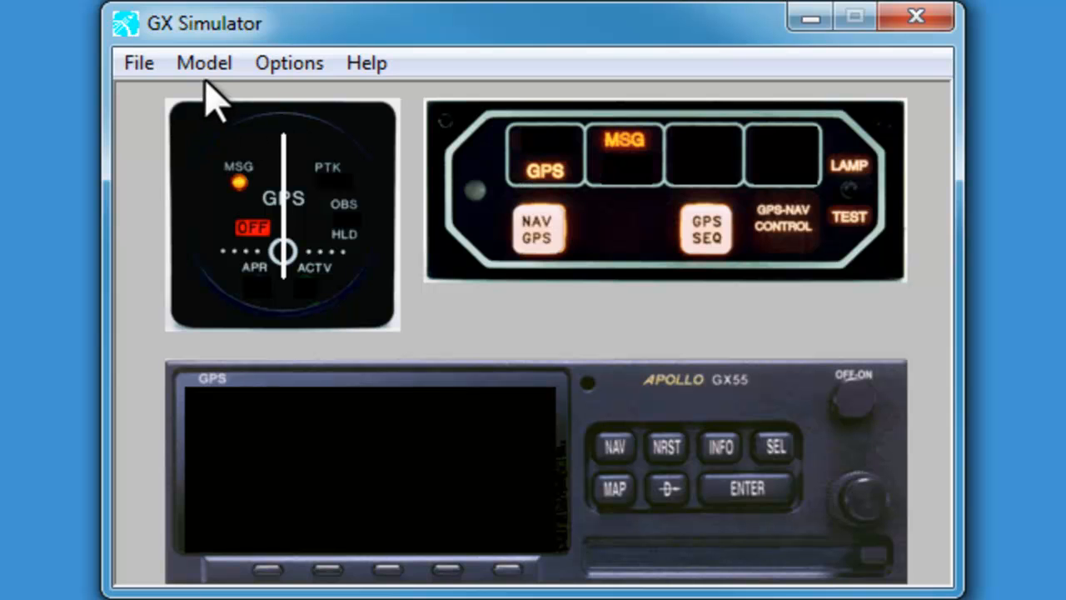
{"action": "mouse_move", "coordinate": [203, 63]}
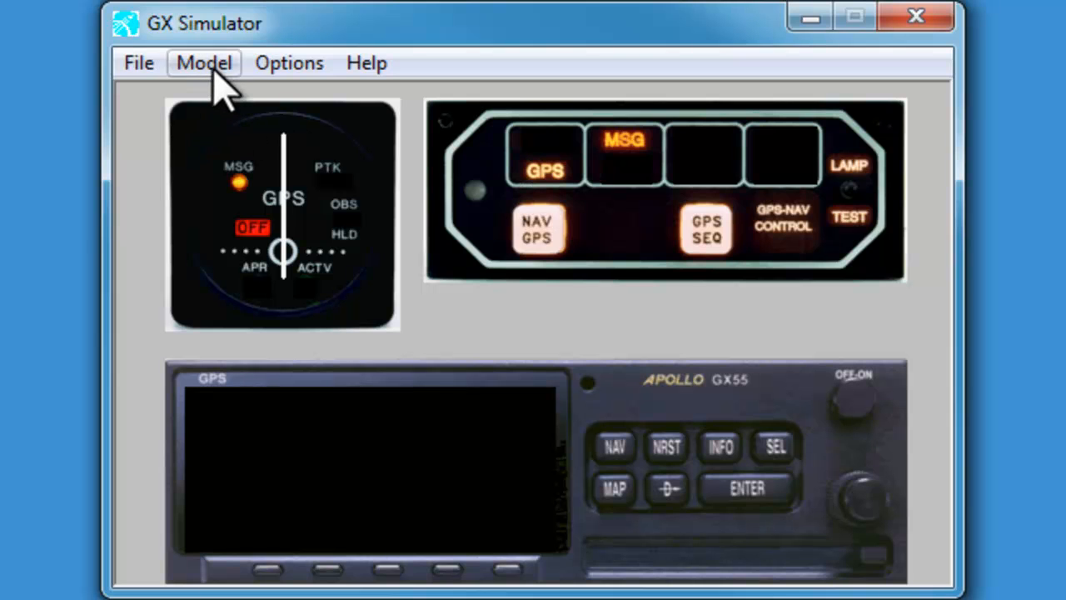
{"action": "left_click", "coordinate": [203, 63]}
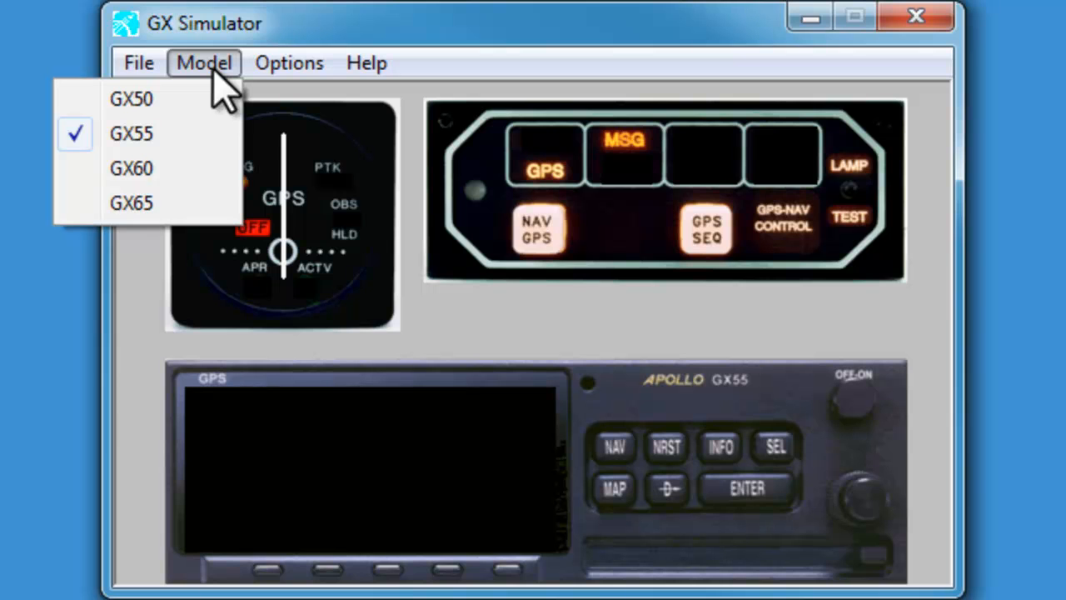
{"action": "mouse_move", "coordinate": [246, 92]}
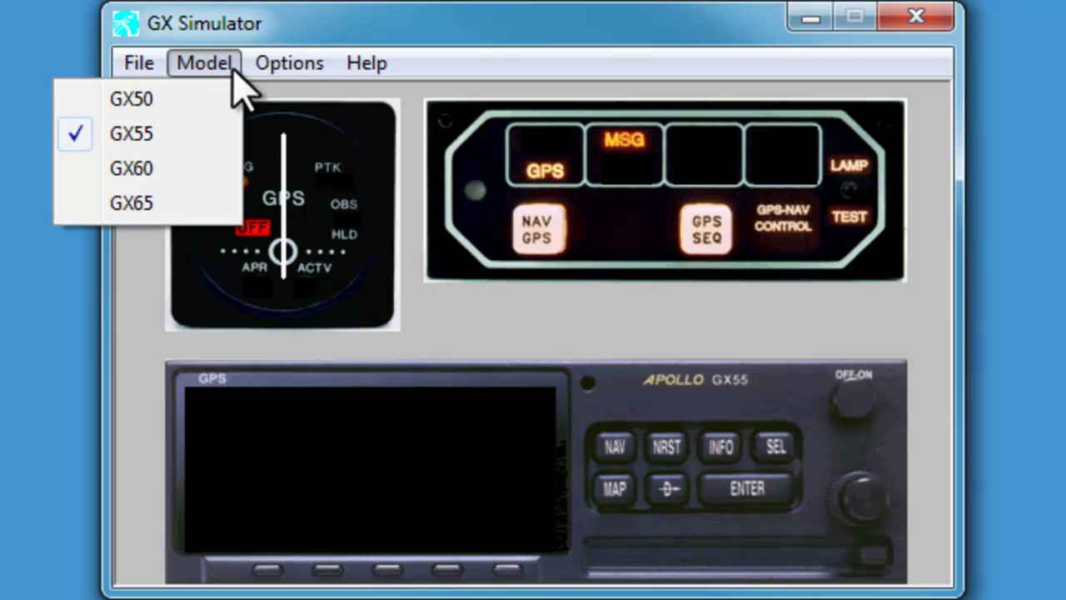
{"action": "left_click", "coordinate": [289, 63]}
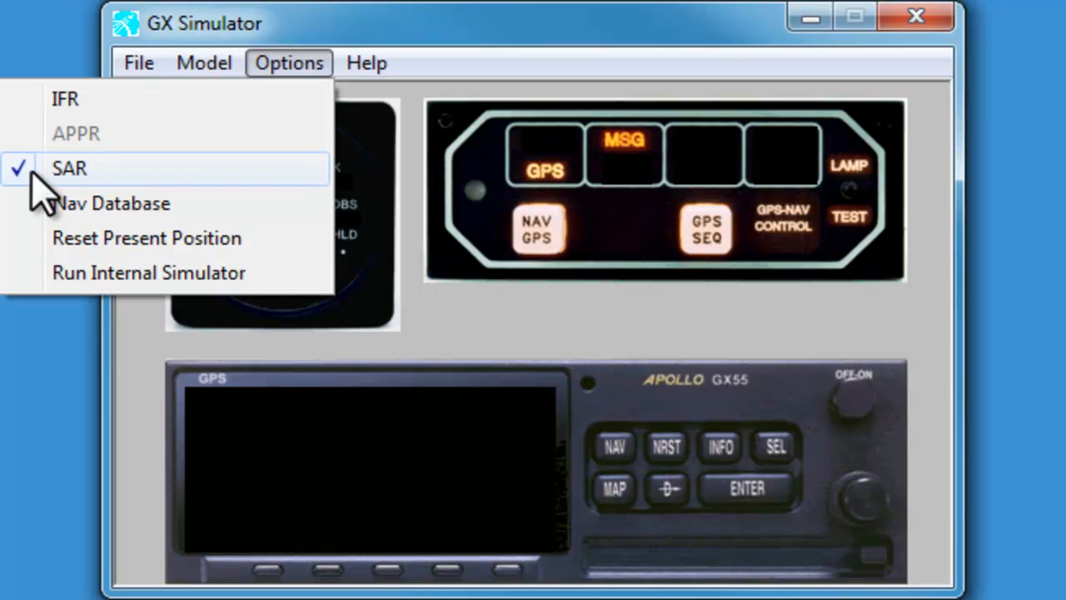
{"action": "mouse_move", "coordinate": [460, 23]}
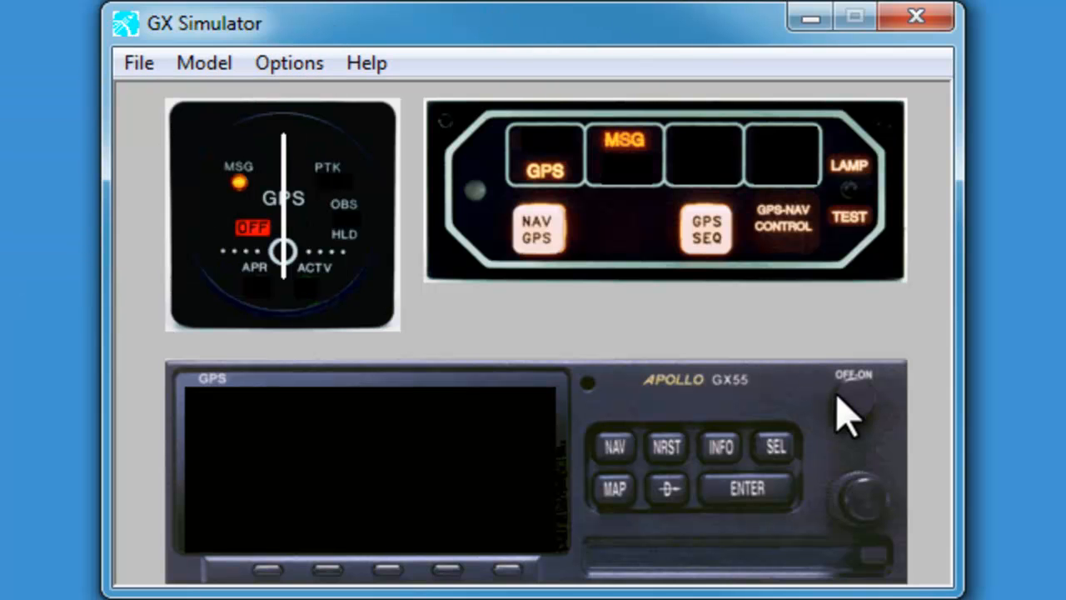
{"action": "mouse_move", "coordinate": [870, 433]}
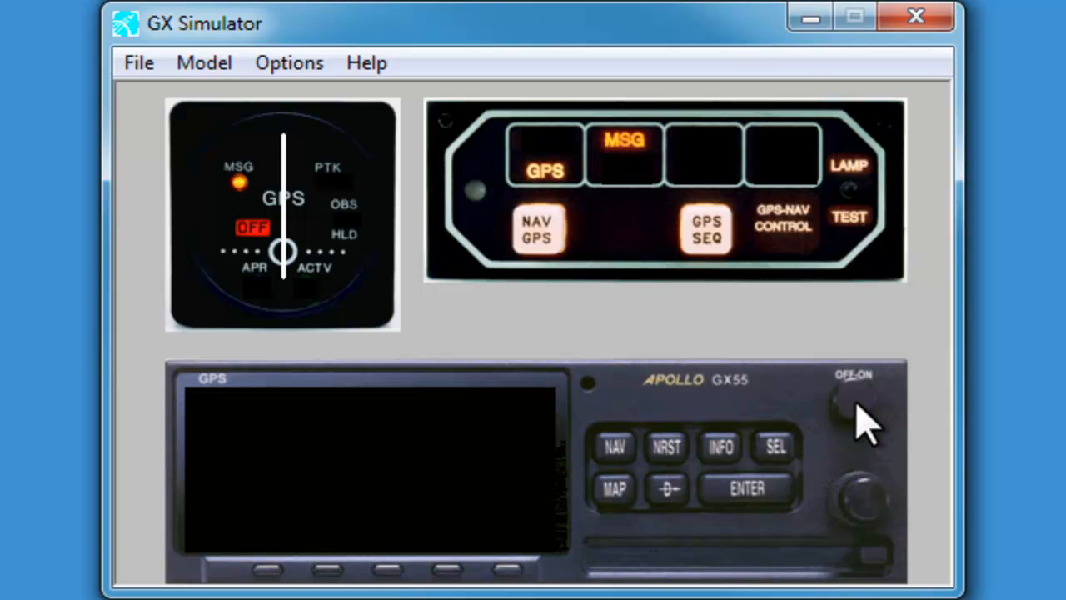
Power on the GX55 unit and skip past its software test screen
{"action": "left_click", "coordinate": [852, 407]}
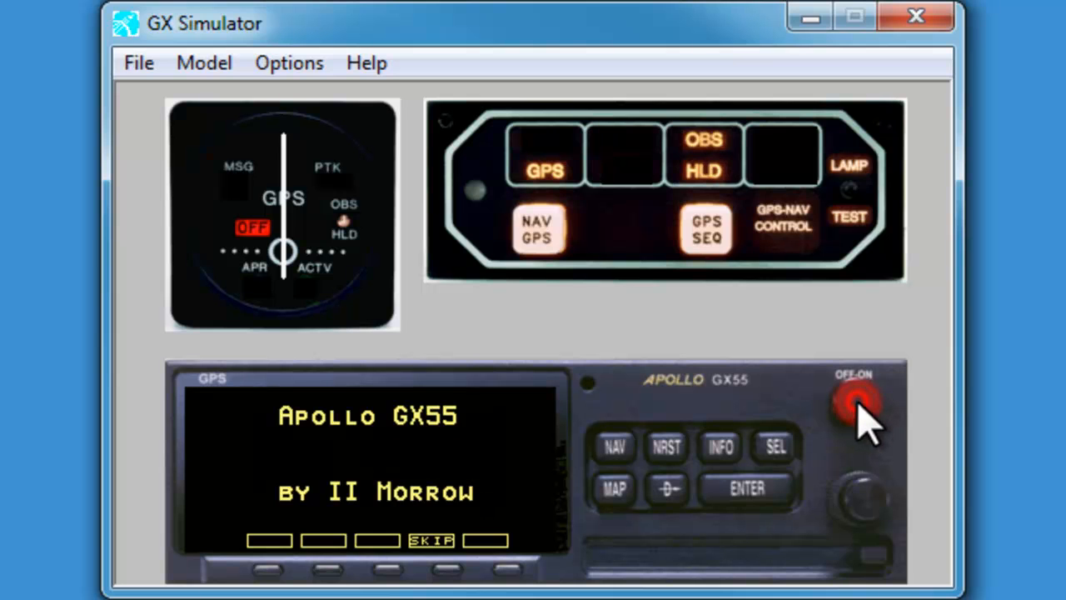
{"action": "left_click", "coordinate": [853, 400]}
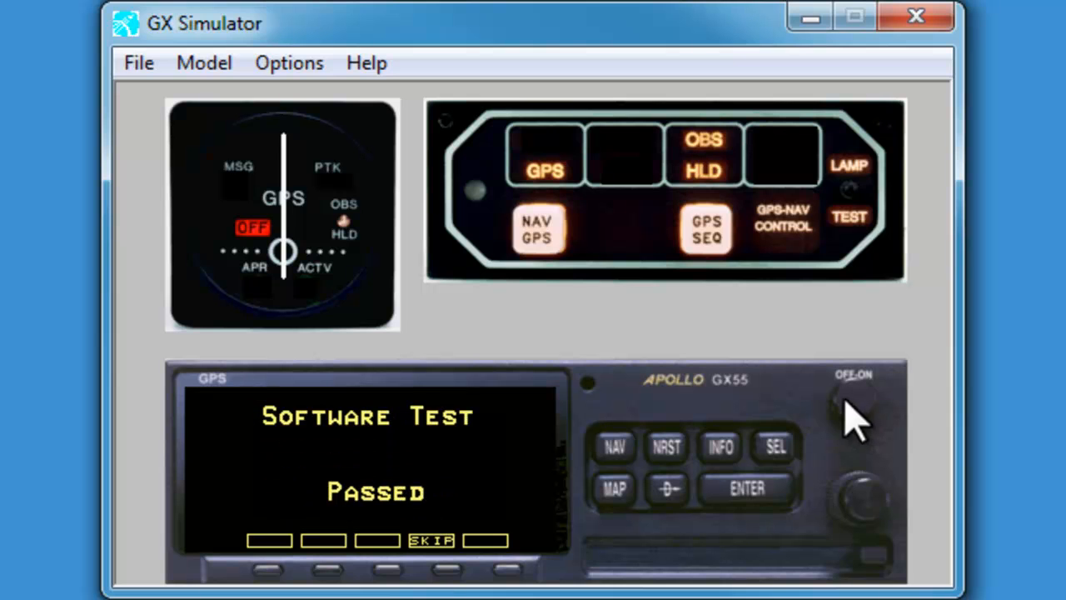
{"action": "left_click", "coordinate": [437, 566]}
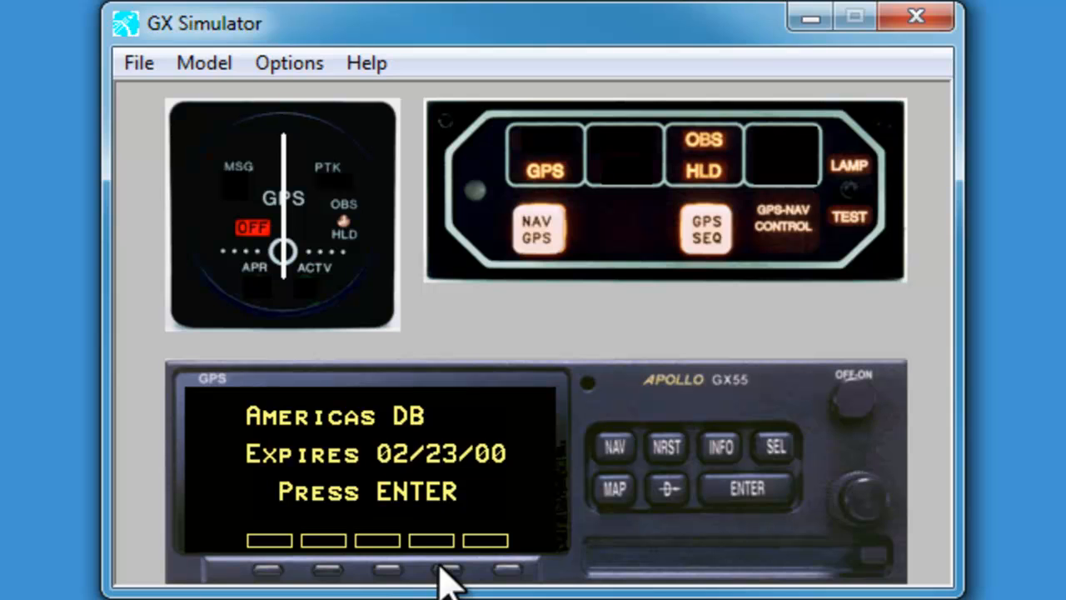
{"action": "mouse_move", "coordinate": [450, 583]}
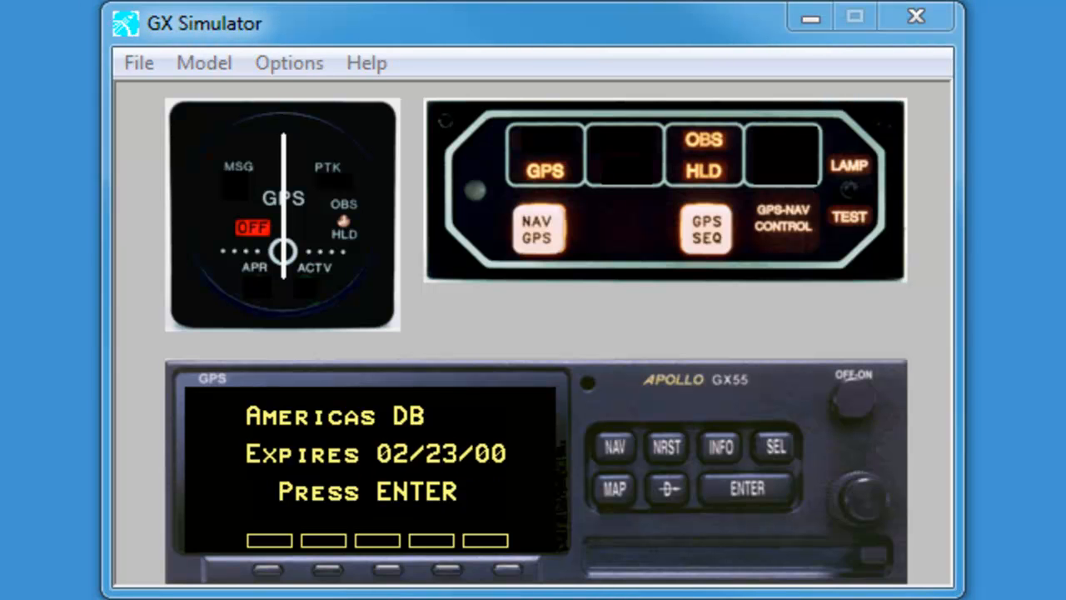
{"action": "mouse_move", "coordinate": [883, 350]}
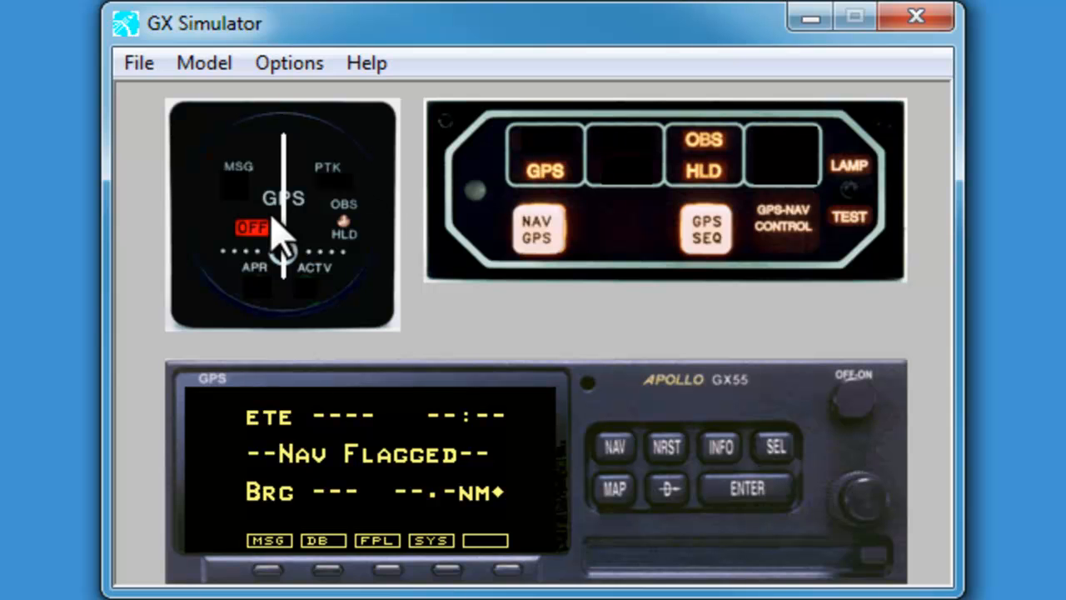
{"action": "left_click", "coordinate": [270, 568]}
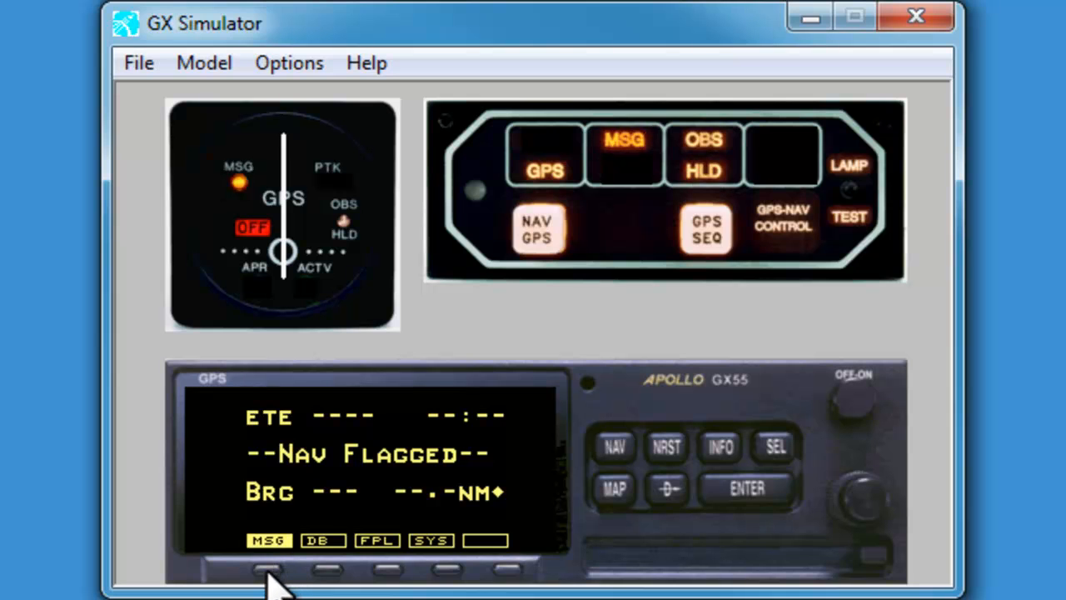
{"action": "left_click", "coordinate": [268, 573]}
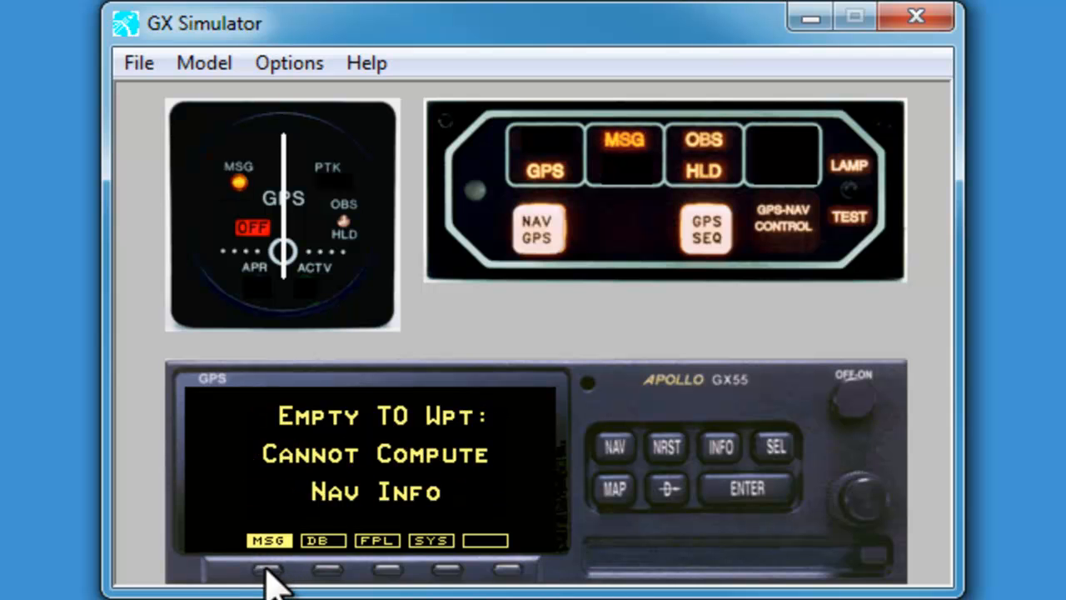
{"action": "mouse_move", "coordinate": [308, 575]}
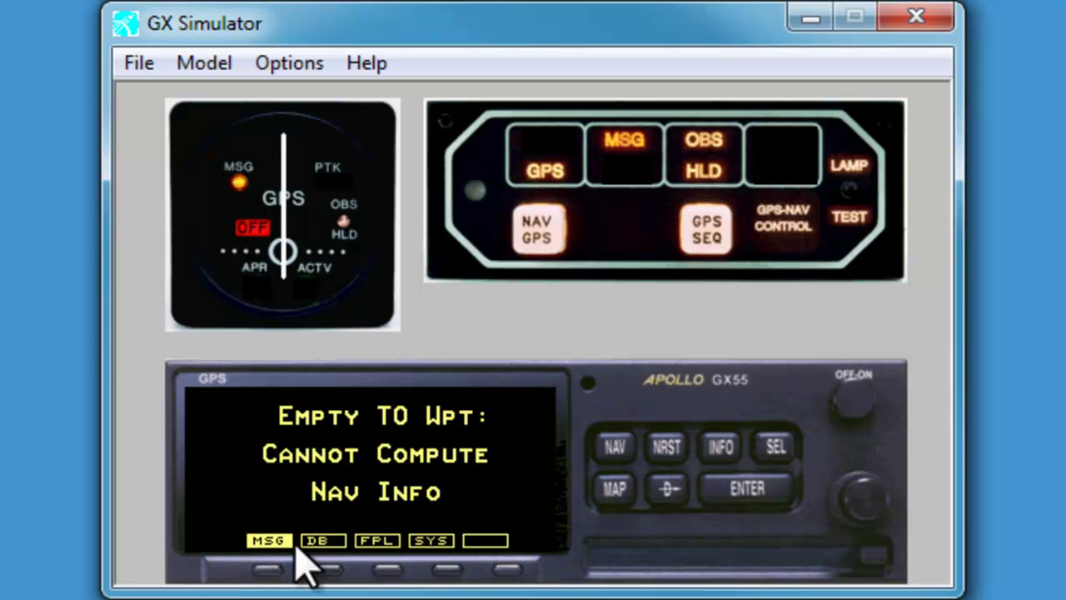
{"action": "mouse_move", "coordinate": [342, 517]}
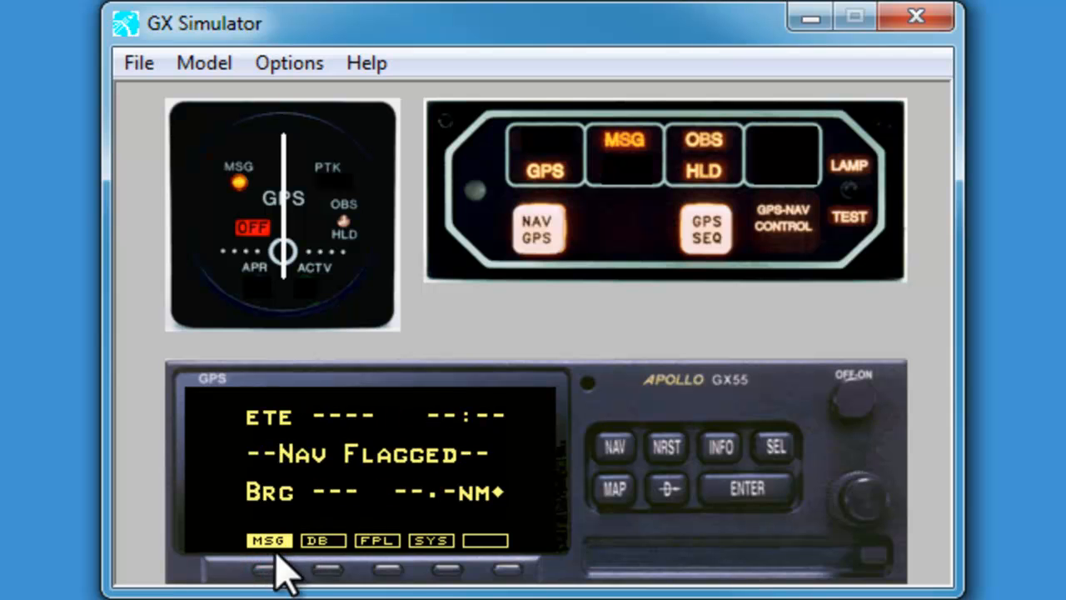
{"action": "left_click", "coordinate": [268, 571]}
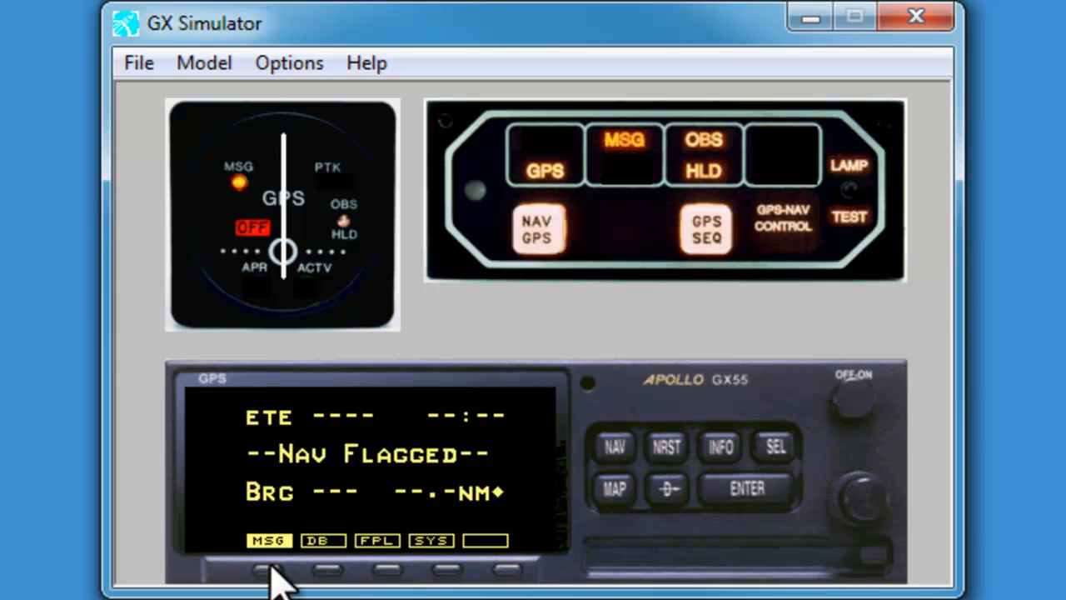
Switch the GX55 to its moving map page showing nearby airports and VORs
{"action": "left_click", "coordinate": [267, 573]}
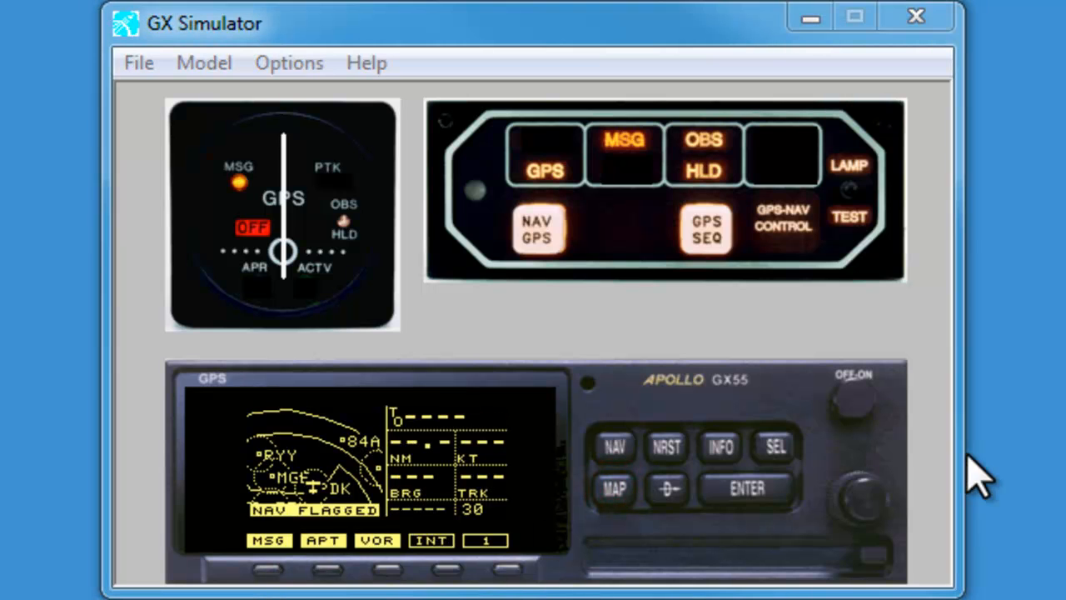
{"action": "mouse_move", "coordinate": [880, 509]}
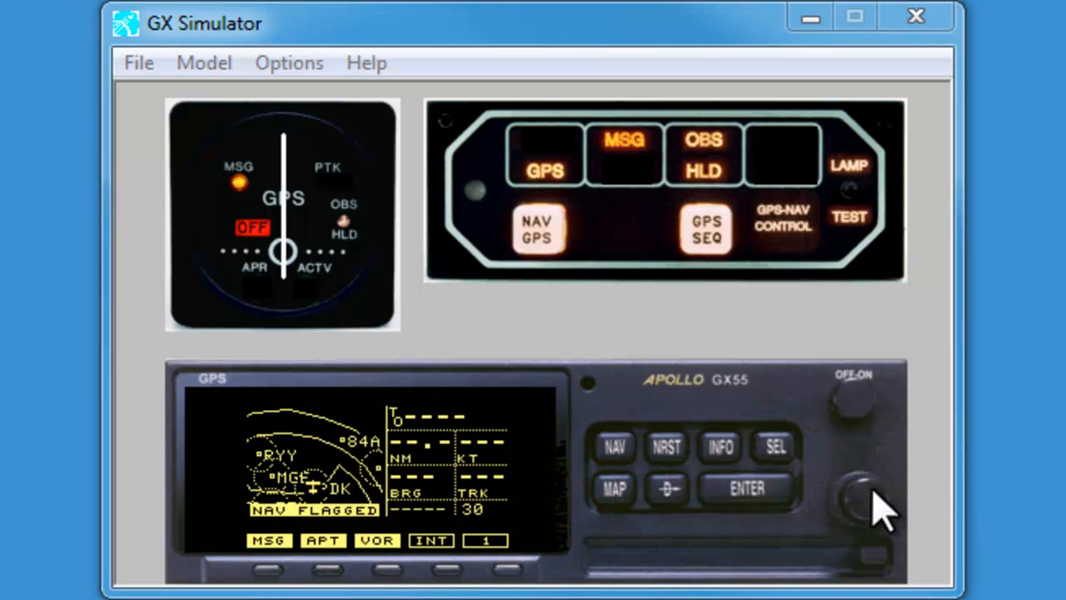
{"action": "mouse_move", "coordinate": [880, 507]}
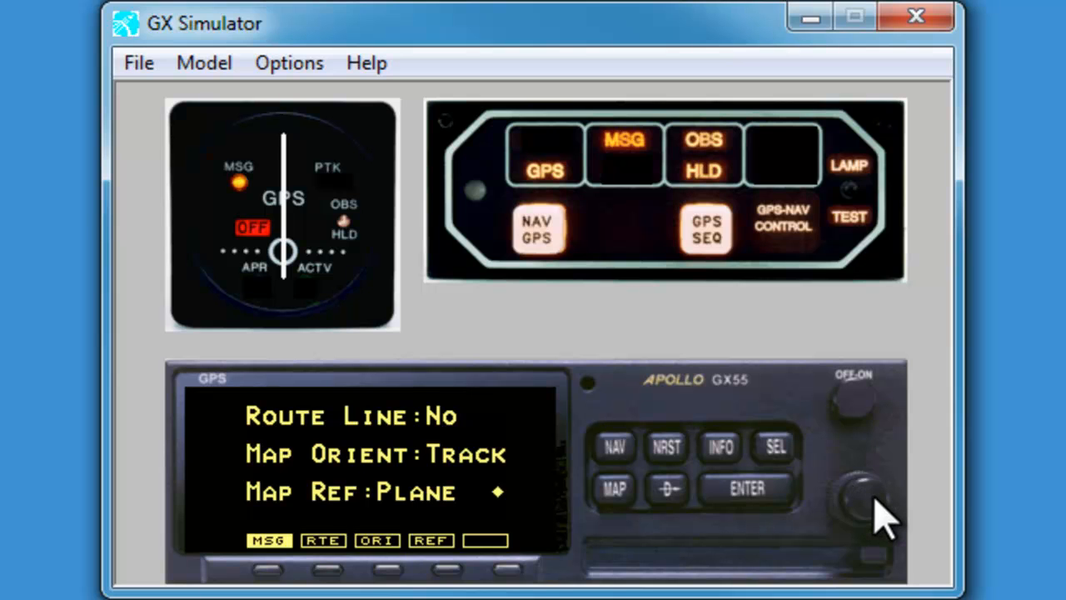
{"action": "mouse_move", "coordinate": [879, 514]}
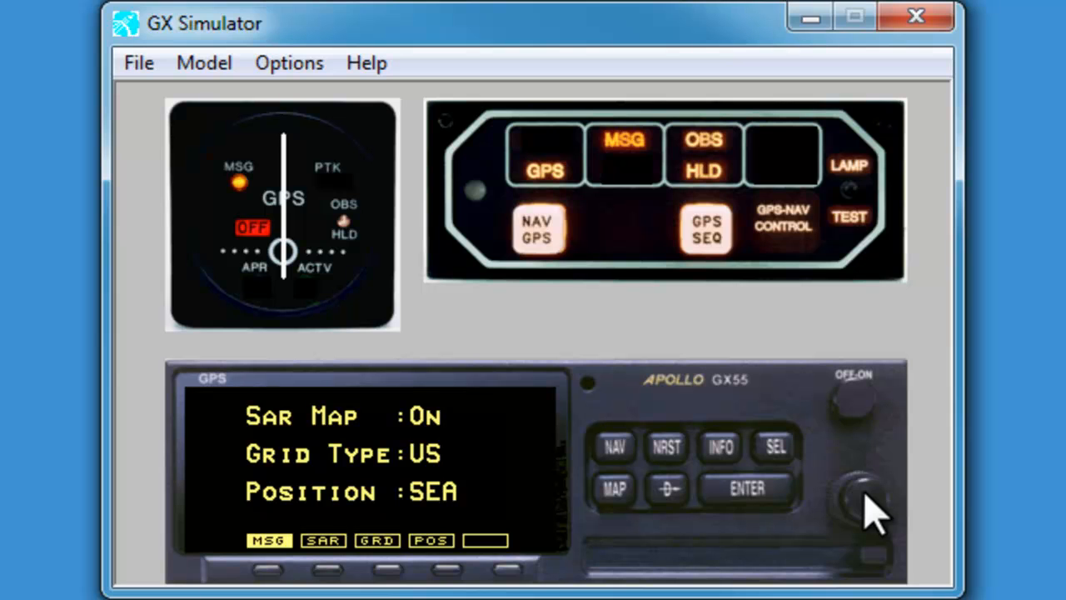
Edit the map settings and step the Position field through airports until it reads ATL
{"action": "left_click", "coordinate": [776, 446]}
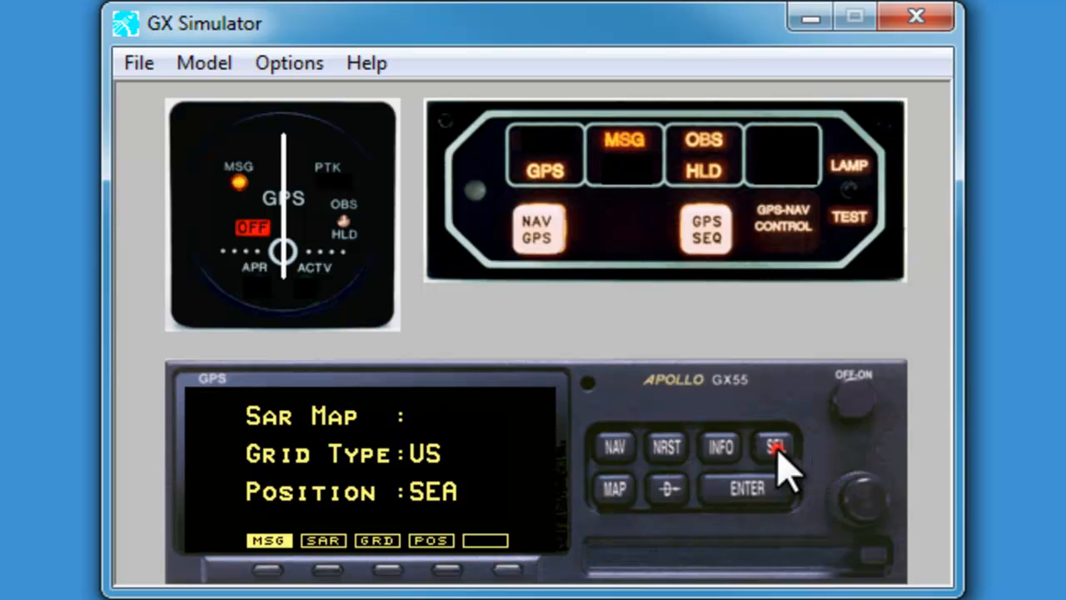
{"action": "mouse_move", "coordinate": [436, 441]}
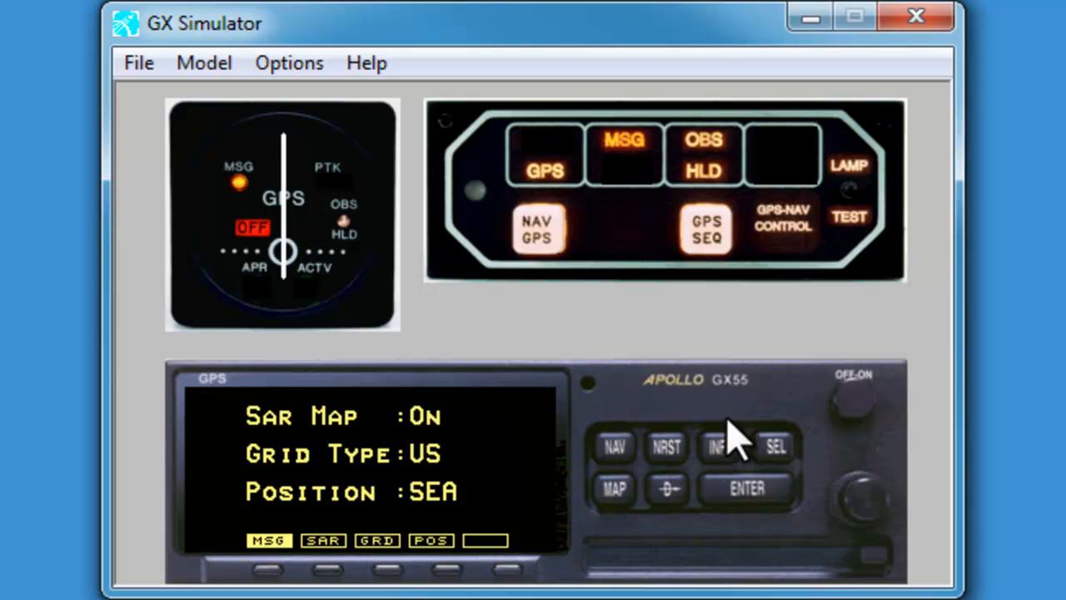
{"action": "mouse_move", "coordinate": [863, 509]}
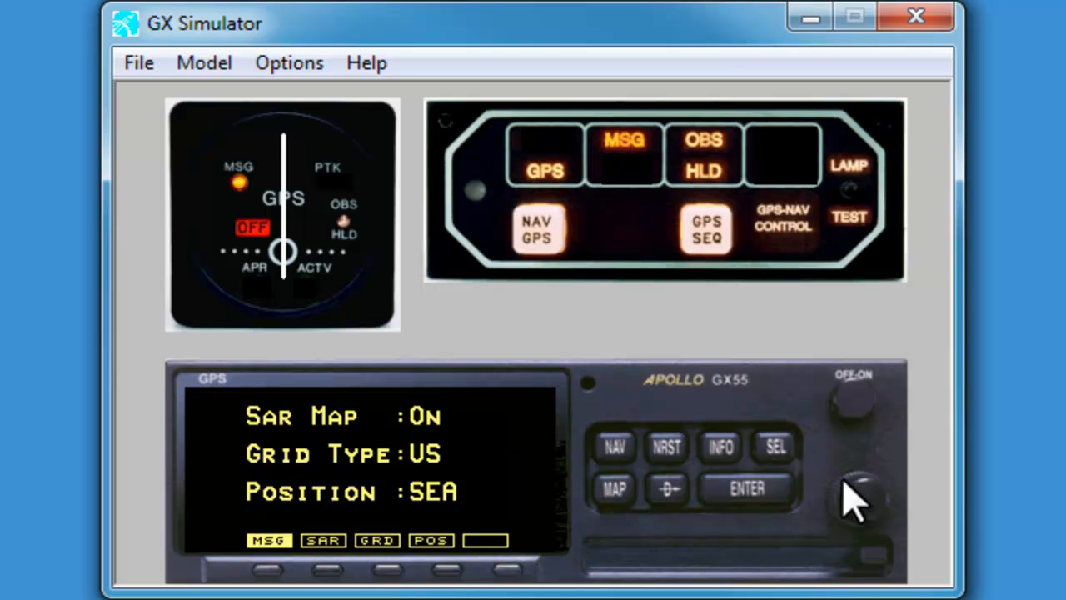
{"action": "left_click", "coordinate": [842, 492]}
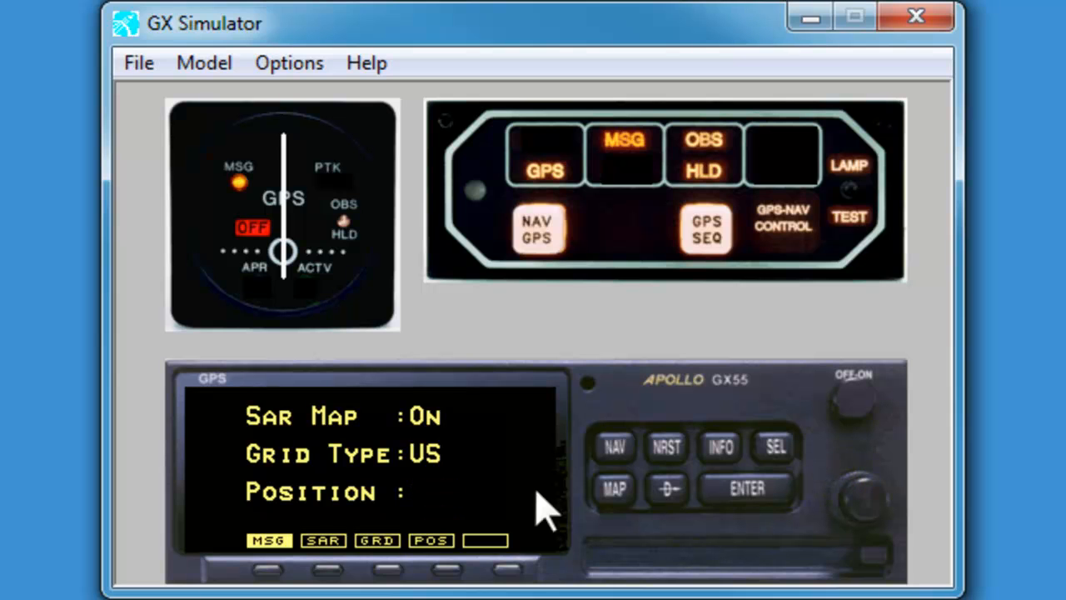
{"action": "mouse_move", "coordinate": [575, 513]}
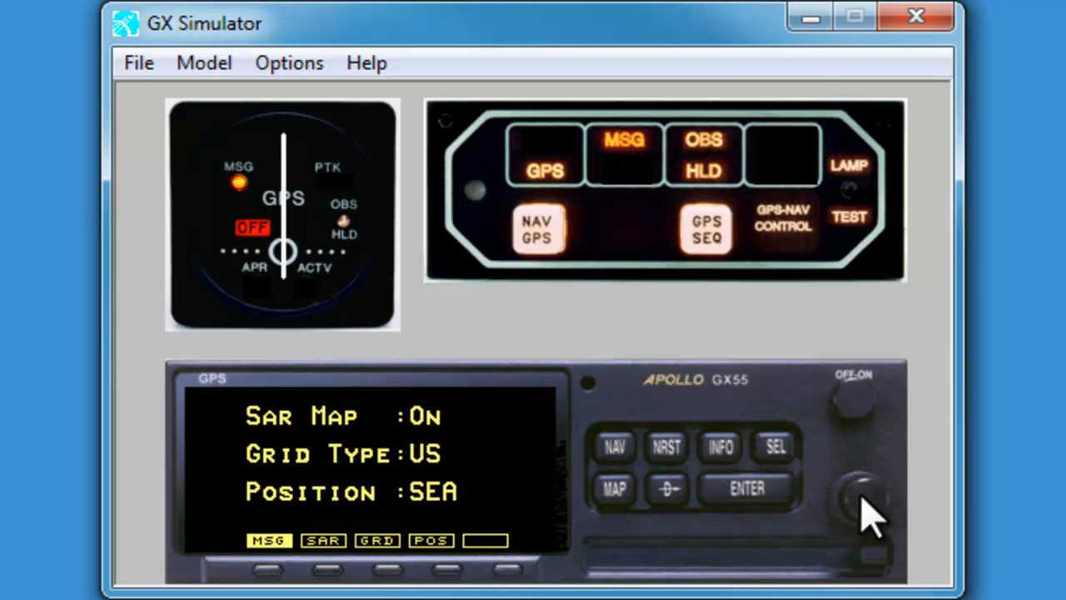
{"action": "left_click", "coordinate": [863, 504]}
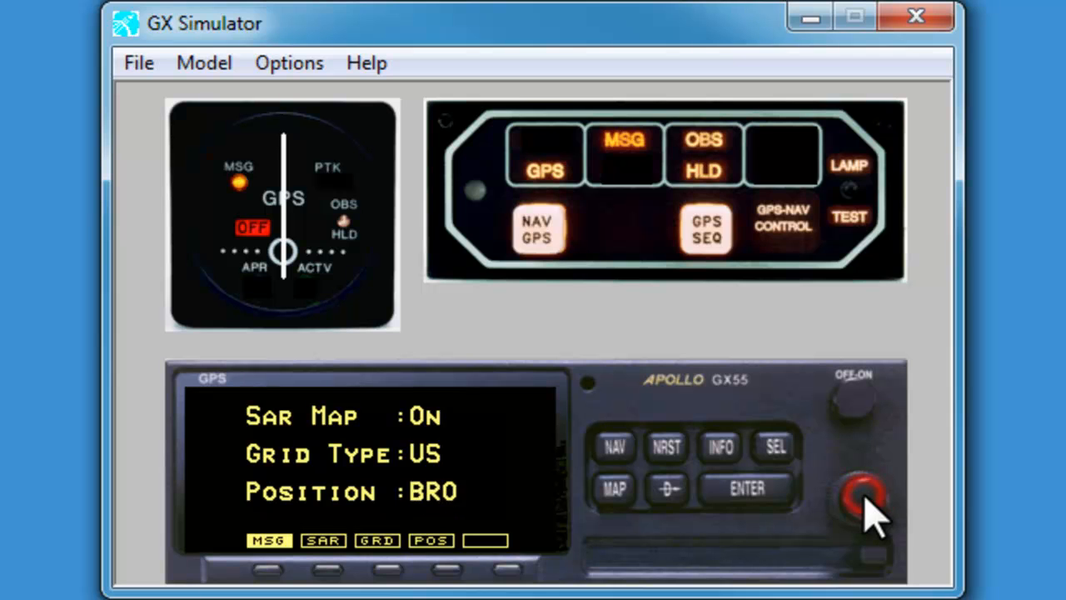
{"action": "left_click", "coordinate": [864, 500]}
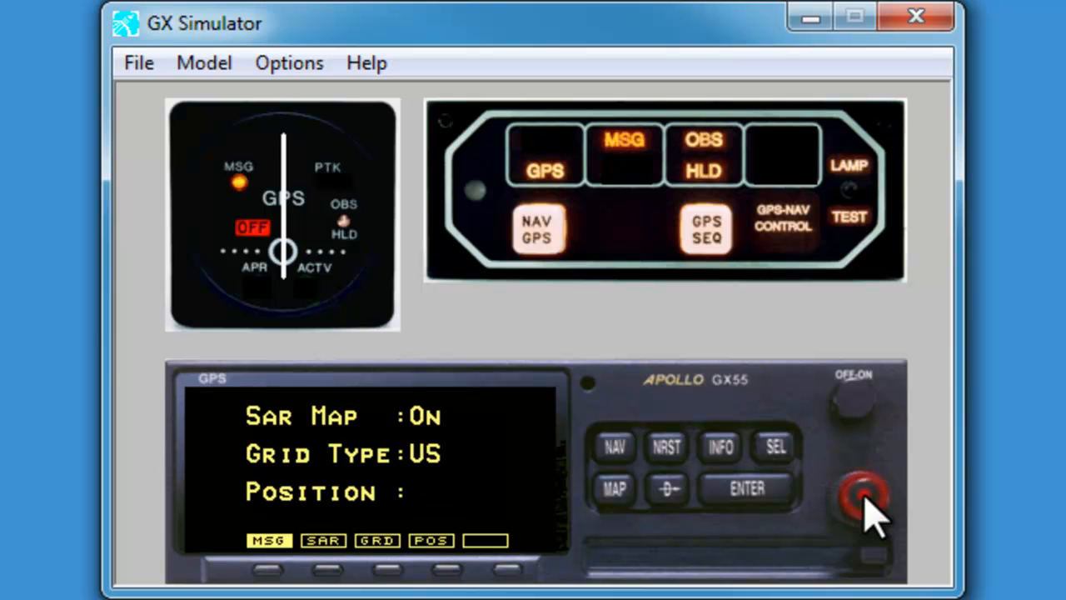
{"action": "left_click", "coordinate": [863, 497]}
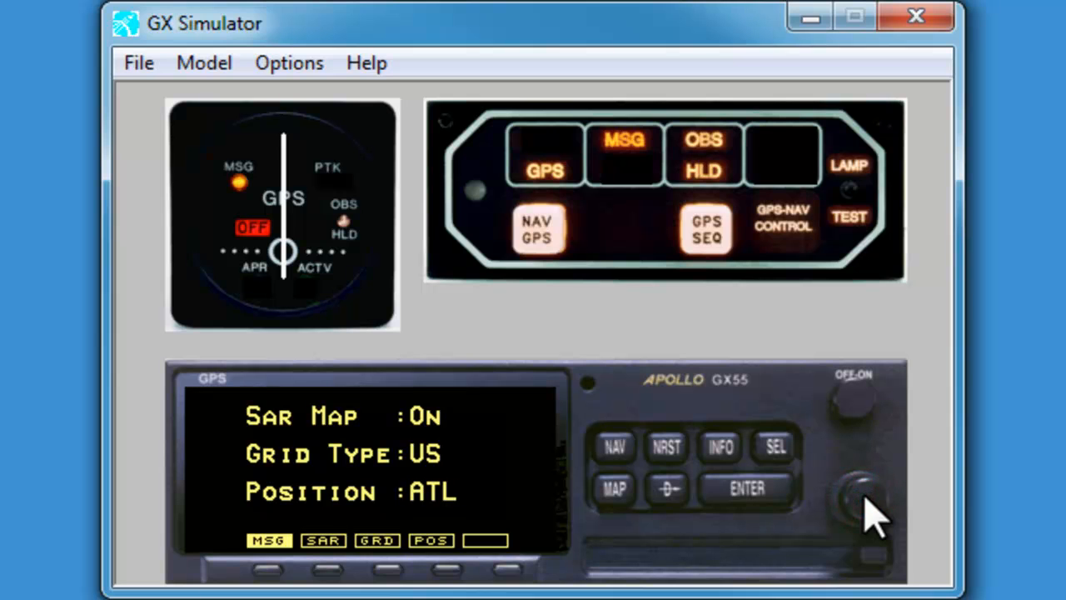